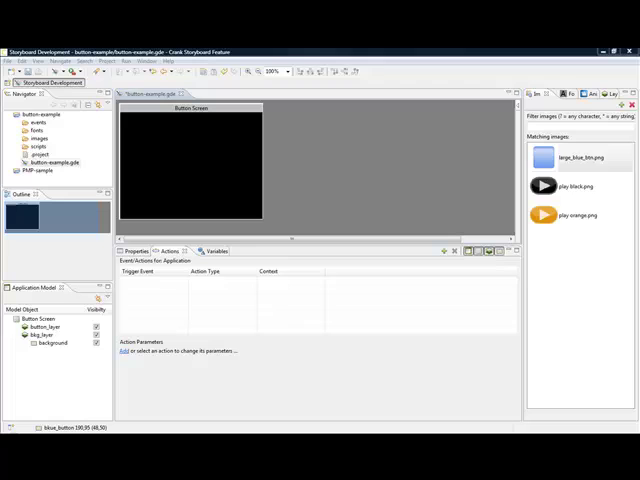
{"action": "mouse_move", "coordinate": [512, 336]}
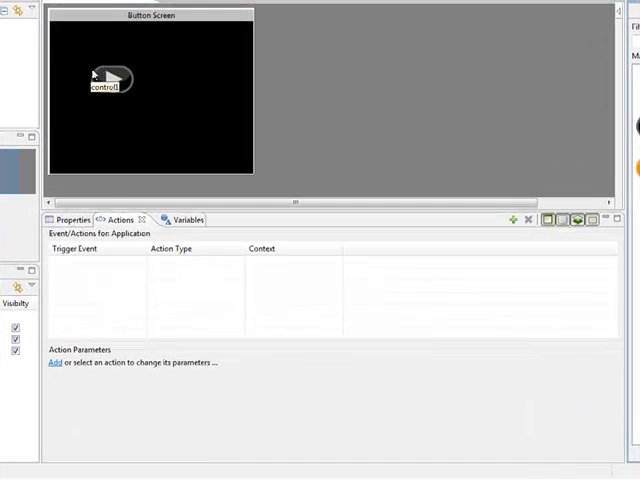
Step: Select the play icon control in Properties and rename it to play_button
{"action": "left_click", "coordinate": [72, 220]}
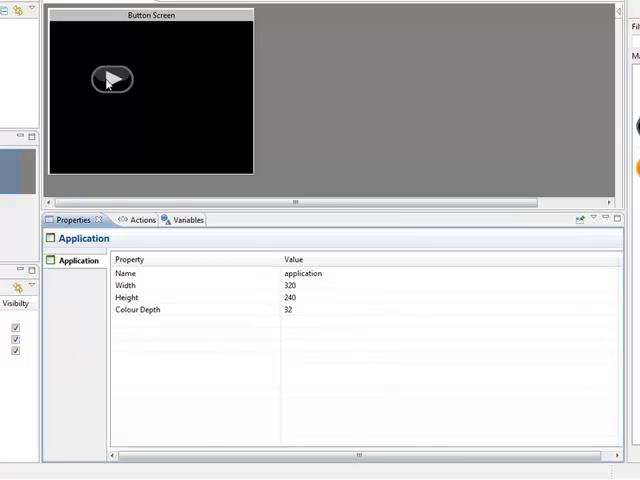
{"action": "left_click", "coordinate": [112, 80]}
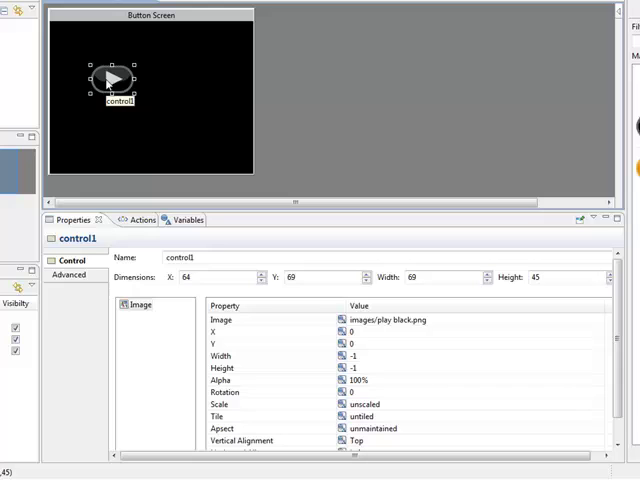
{"action": "left_click", "coordinate": [184, 256]}
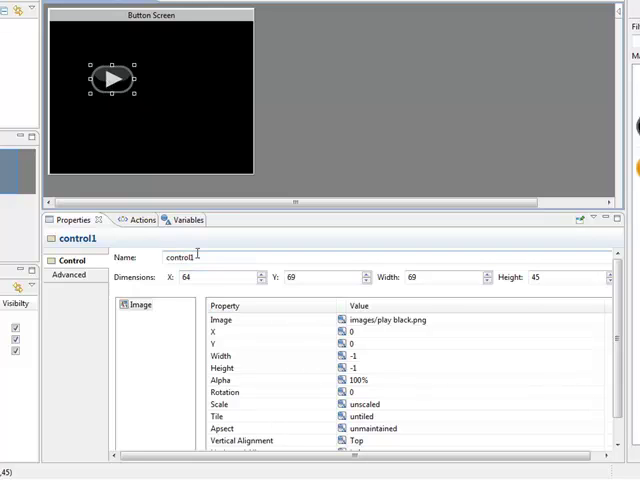
{"action": "type", "text": "play_button"}
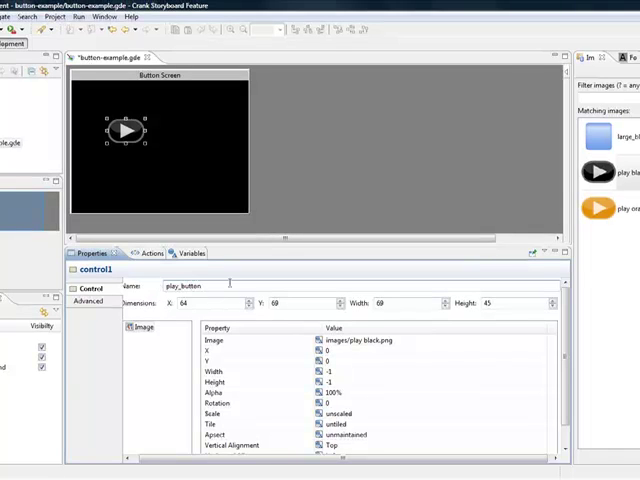
Step: Bring up the New Data Value dialog for play_button's Image property
{"action": "left_click", "coordinate": [248, 328]}
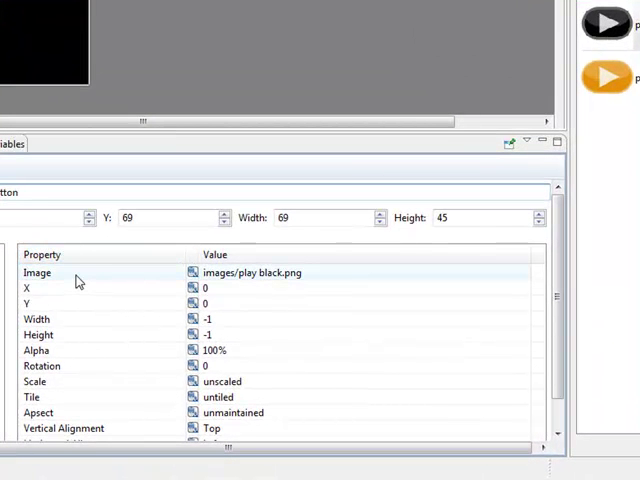
{"action": "mouse_move", "coordinate": [52, 282]}
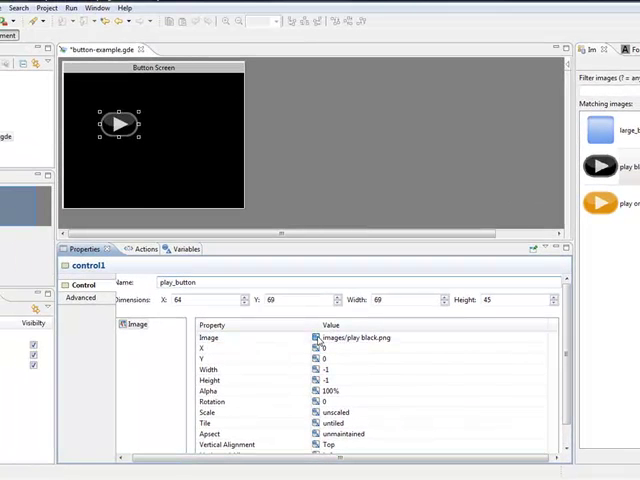
{"action": "left_click", "coordinate": [318, 338]}
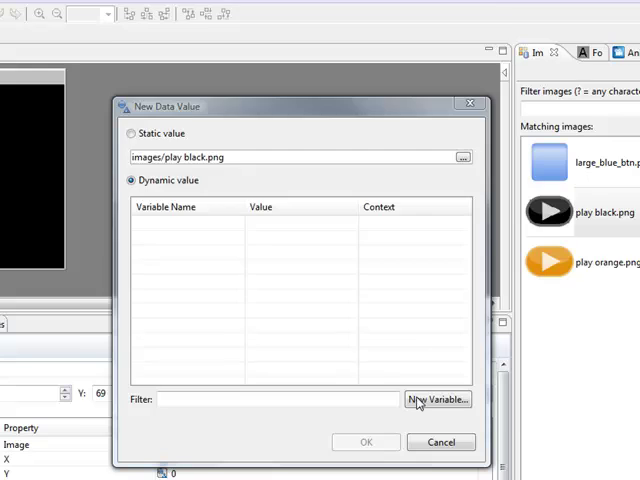
Step: Create Image variable play_image owned by the active control and pick it as the dynamic image value
{"action": "left_click", "coordinate": [436, 400]}
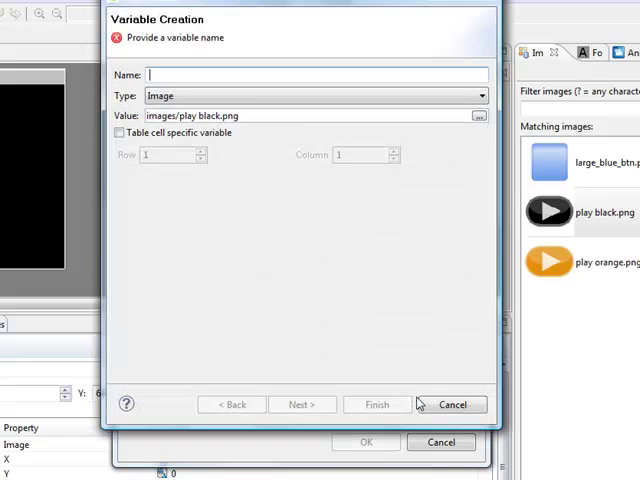
{"action": "type", "text": "play_image"}
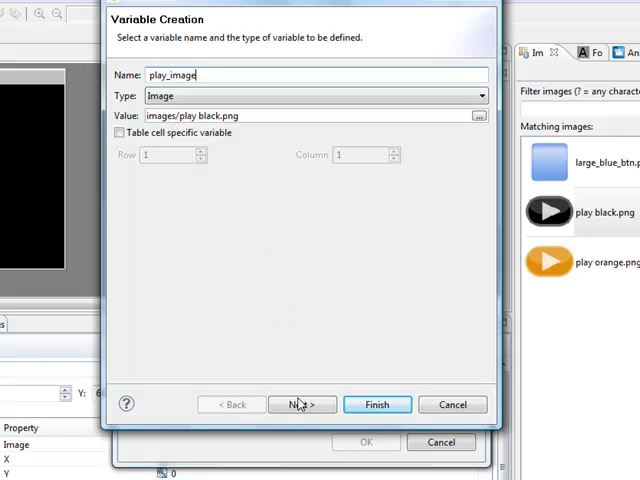
{"action": "left_click", "coordinate": [302, 404]}
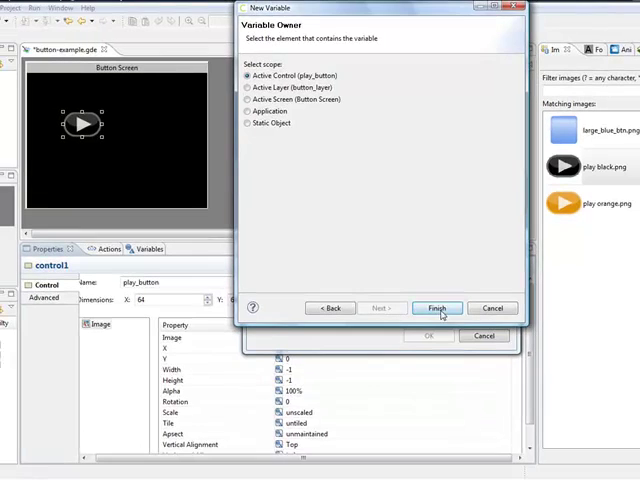
{"action": "left_click", "coordinate": [436, 308]}
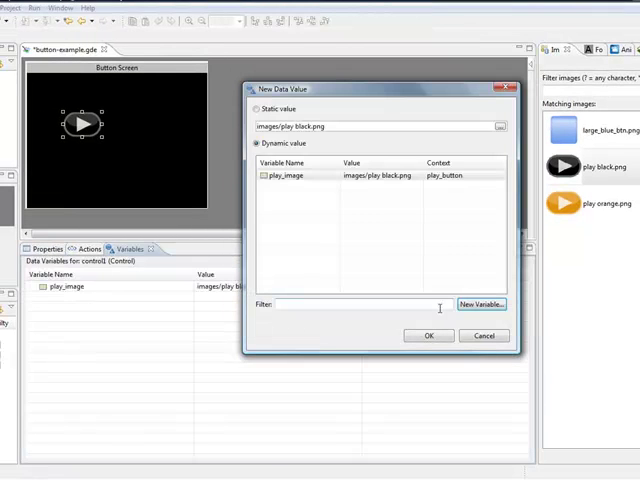
{"action": "left_click", "coordinate": [290, 176]}
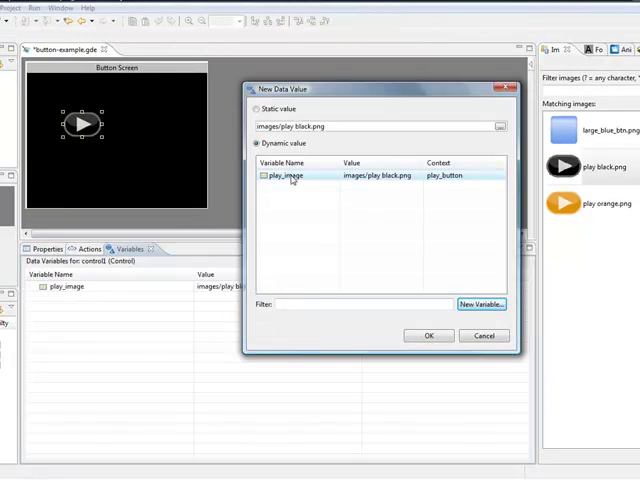
{"action": "left_click", "coordinate": [428, 336]}
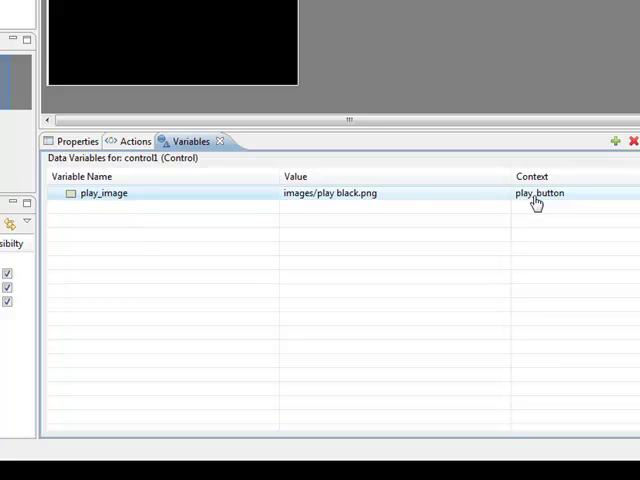
Step: Check play_image in the Variables tab and confirm Image is bound to ${control:play_image}
{"action": "left_click", "coordinate": [76, 140]}
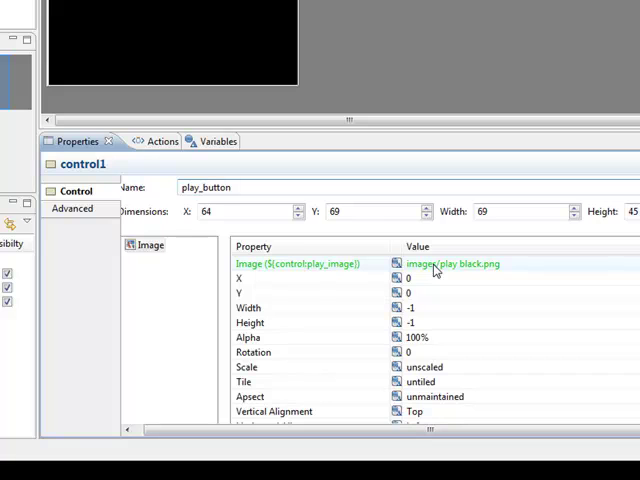
{"action": "left_click", "coordinate": [228, 188]}
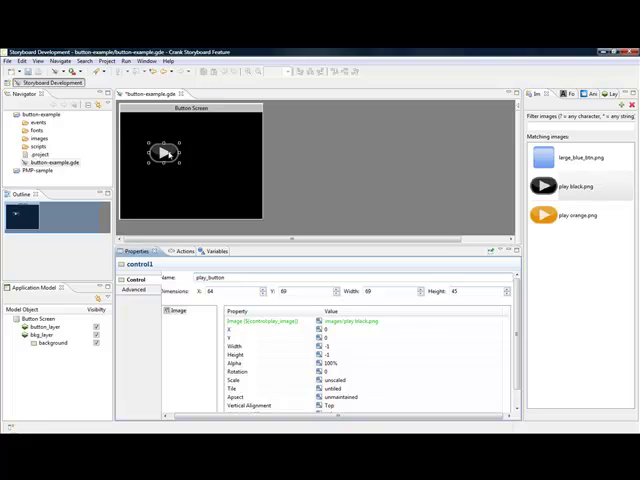
{"action": "mouse_move", "coordinate": [168, 152]}
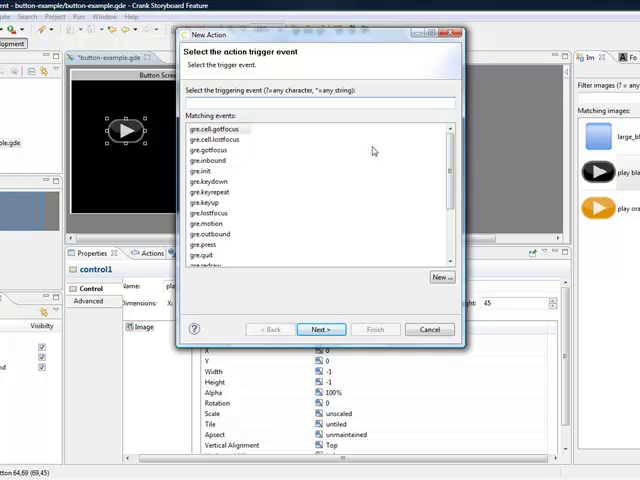
Step: Start a new Data Change action on play_button triggered by gre.outbound, gre.press and gre.release
{"action": "scroll", "scroll_direction": "down", "scroll_amount": 3}
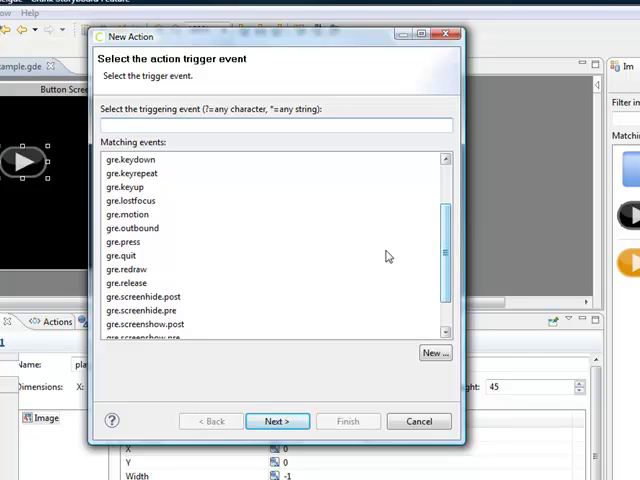
{"action": "left_click", "coordinate": [124, 242]}
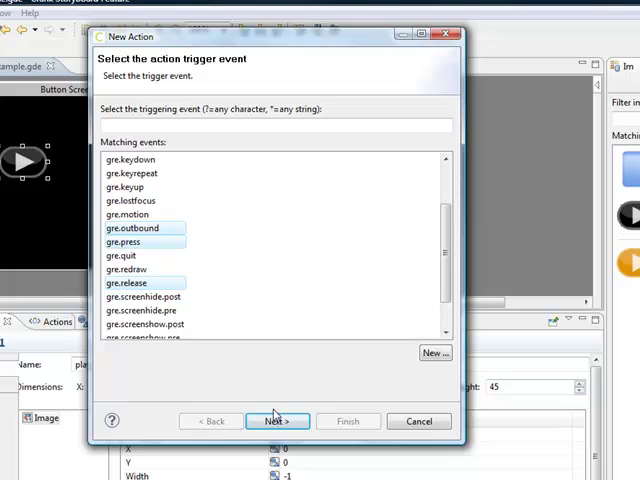
{"action": "left_click", "coordinate": [276, 420]}
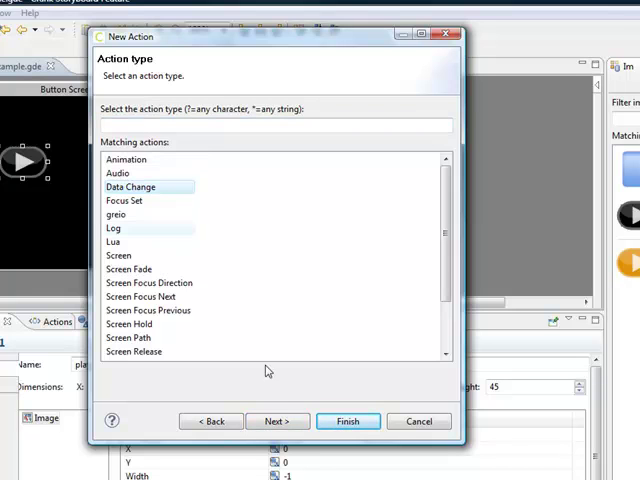
{"action": "left_click", "coordinate": [276, 420]}
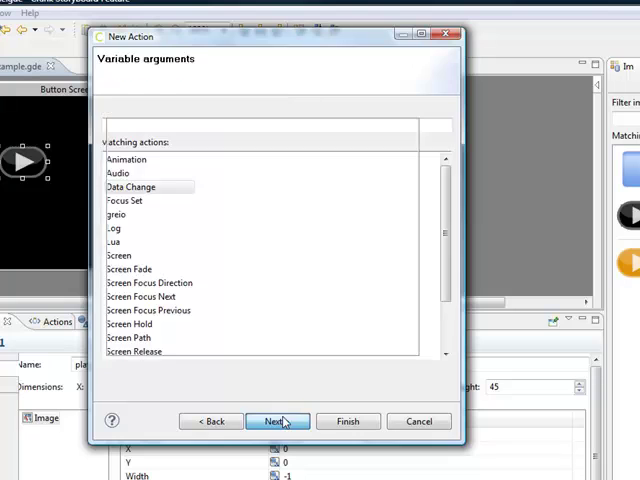
Step: Add play_image as the variable the action changes and finish with Active Control as owner
{"action": "left_click", "coordinate": [276, 420]}
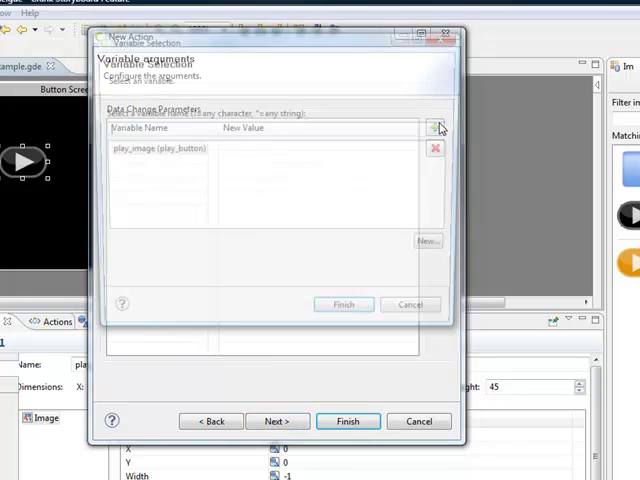
{"action": "left_click", "coordinate": [436, 128]}
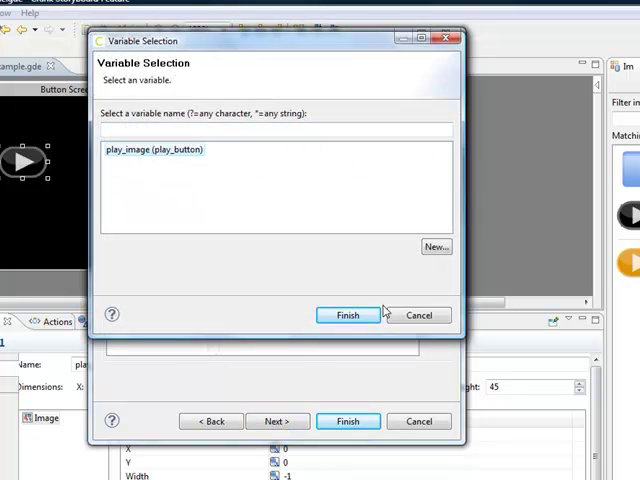
{"action": "left_click", "coordinate": [348, 316]}
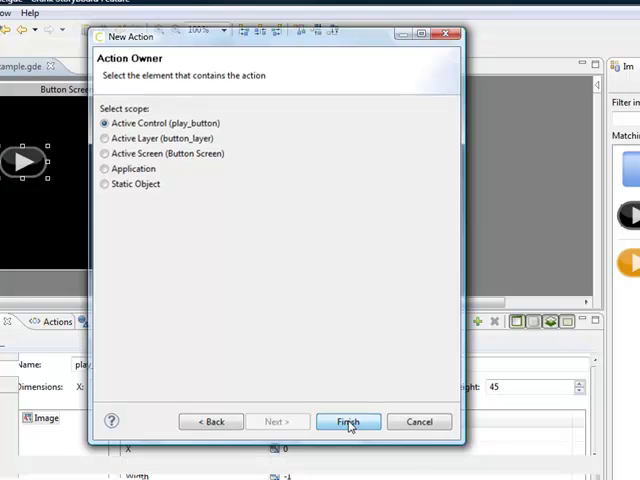
{"action": "left_click", "coordinate": [348, 420]}
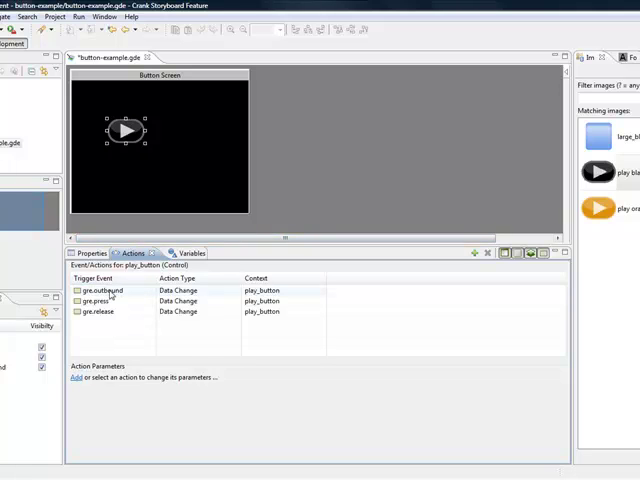
Step: Review the outbound action's parameters and set the press action to assign play orange.png to play_image
{"action": "left_click", "coordinate": [98, 300]}
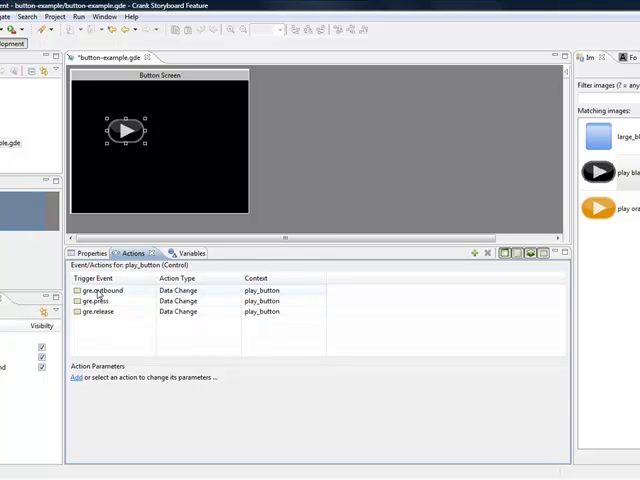
{"action": "left_click", "coordinate": [100, 290]}
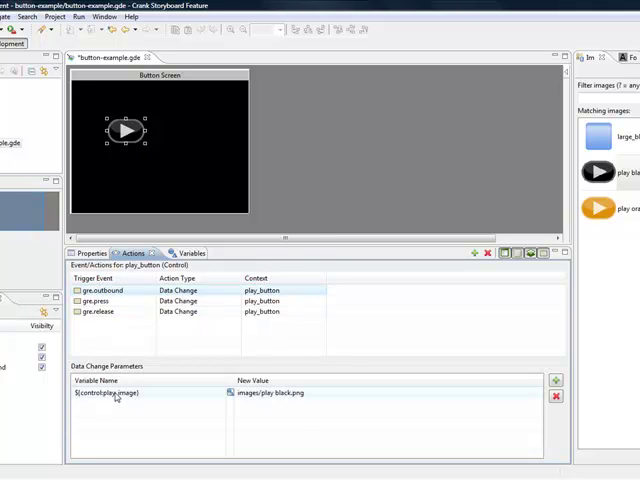
{"action": "left_click", "coordinate": [96, 300]}
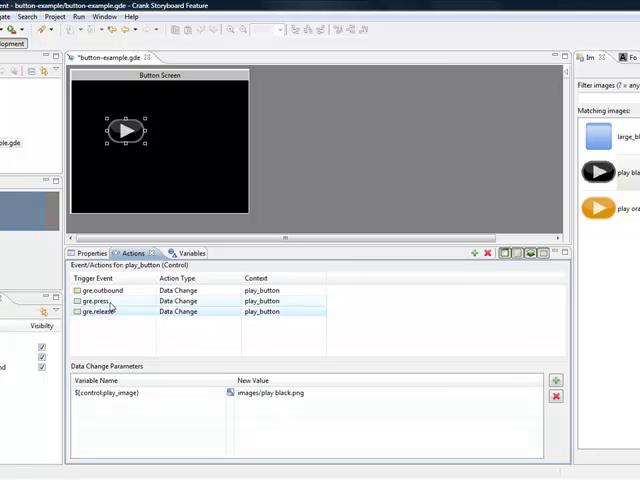
{"action": "left_click", "coordinate": [100, 300]}
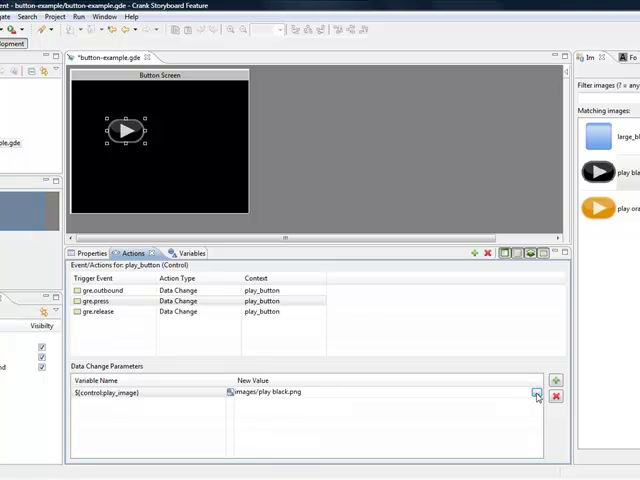
{"action": "left_click", "coordinate": [536, 392]}
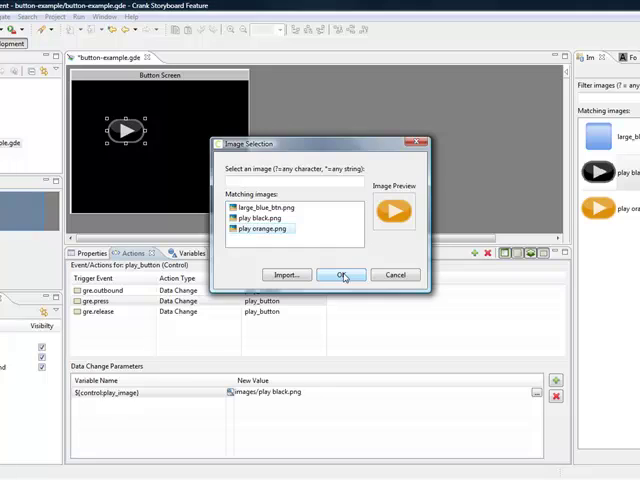
{"action": "left_click", "coordinate": [340, 274]}
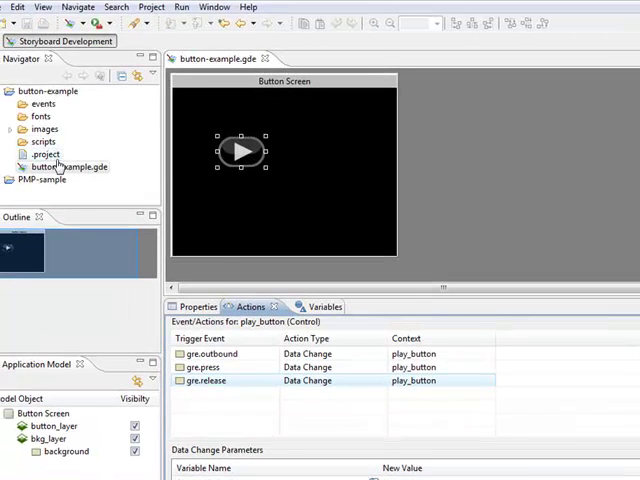
{"action": "right_click", "coordinate": [56, 166]}
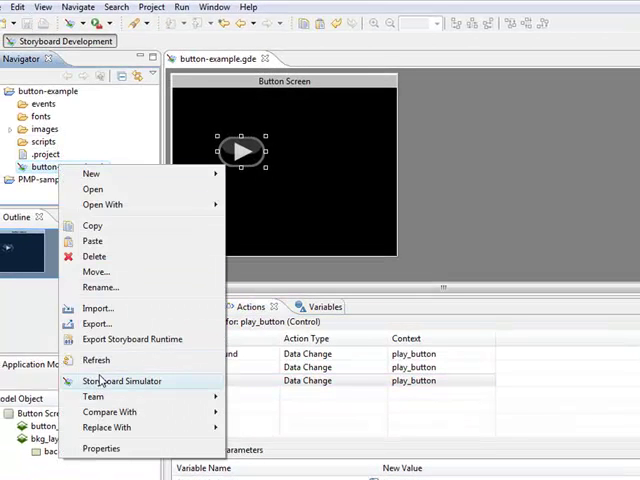
{"action": "left_click", "coordinate": [120, 380]}
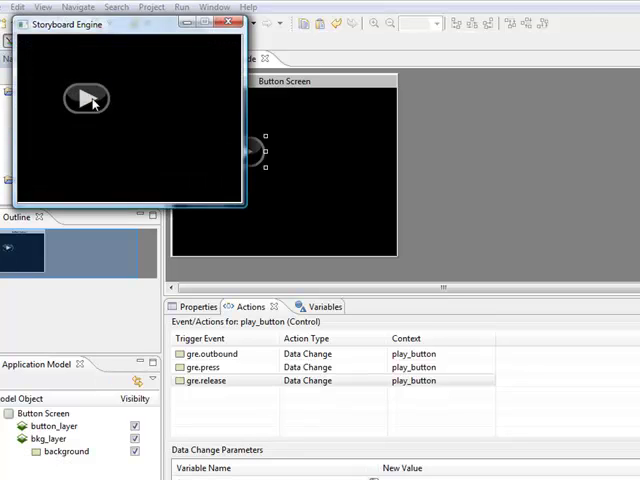
{"action": "left_click", "coordinate": [86, 96]}
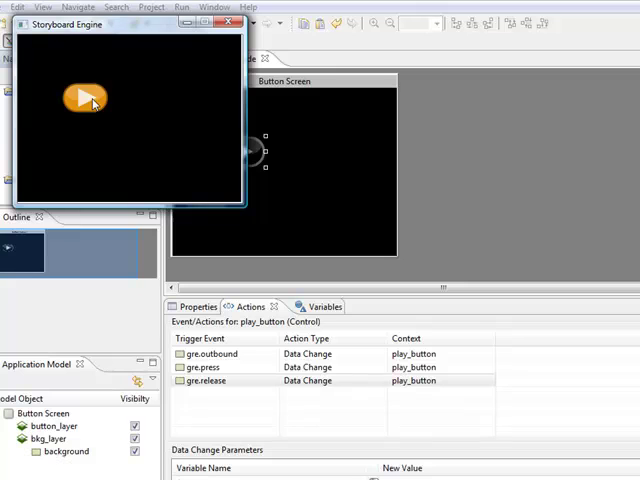
{"action": "left_click", "coordinate": [84, 96]}
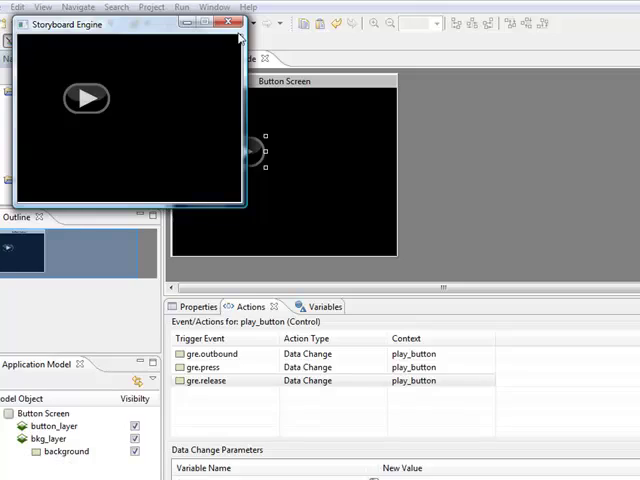
{"action": "left_click", "coordinate": [228, 24]}
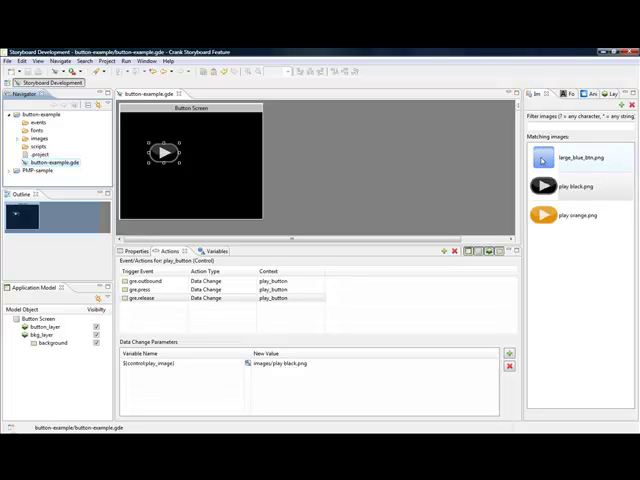
Step: Drag large_blue_btn.png onto the Button Screen beside the play button
{"action": "left_click_drag", "start_coordinate": [570, 160], "coordinate": [224, 164]}
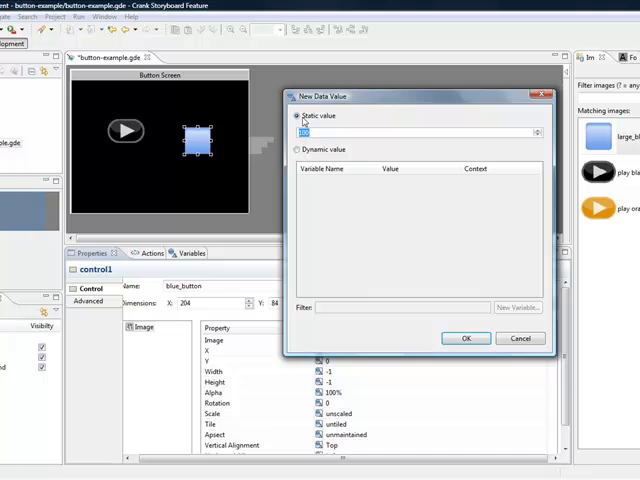
Step: Bind Alpha to a new Number variable button_alpha at 100, owned by the active control
{"action": "left_click", "coordinate": [302, 148]}
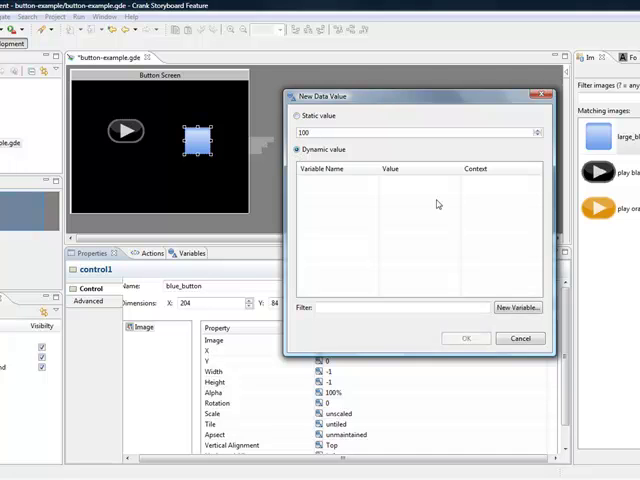
{"action": "left_click", "coordinate": [518, 308]}
{"action": "type", "text": "button_alpha"}
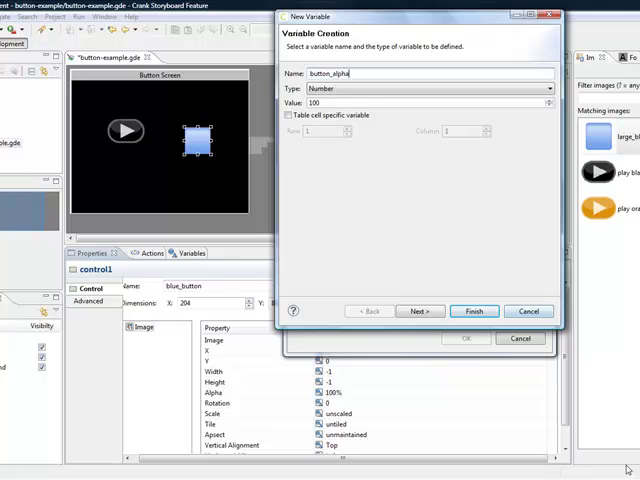
{"action": "left_click", "coordinate": [420, 312]}
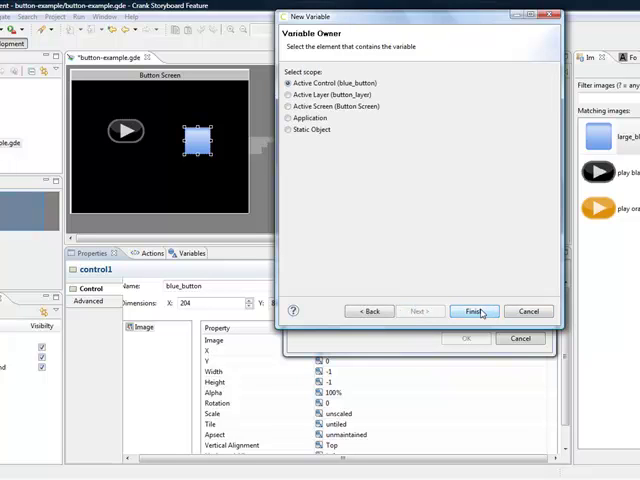
{"action": "left_click", "coordinate": [468, 312]}
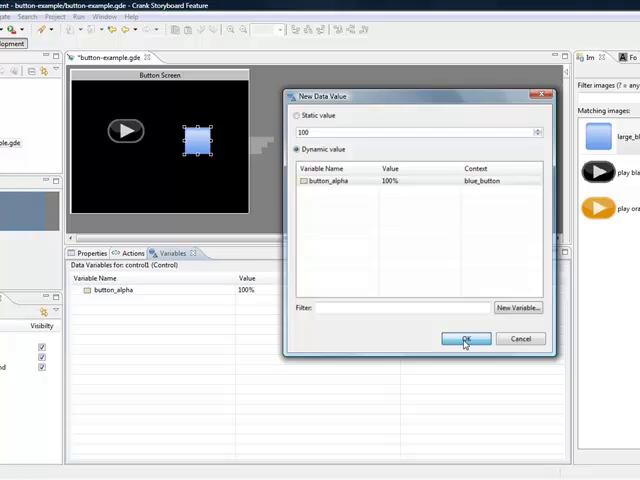
{"action": "left_click", "coordinate": [464, 338]}
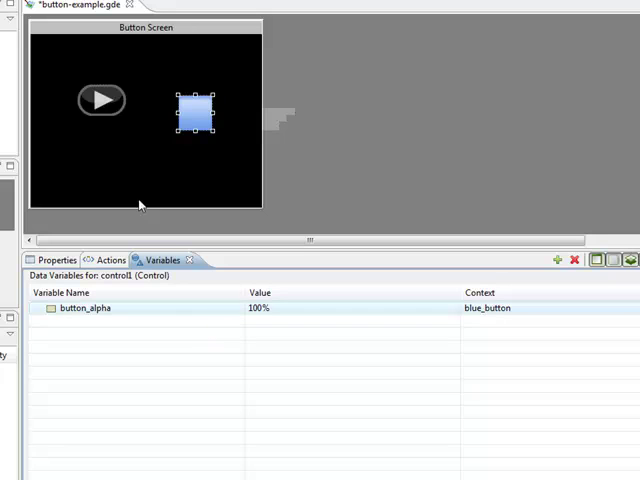
Step: Compare play_button's and blue_button's variables, then confirm blue_button's Alpha resolves to button_alpha at 100%
{"action": "left_click", "coordinate": [100, 100]}
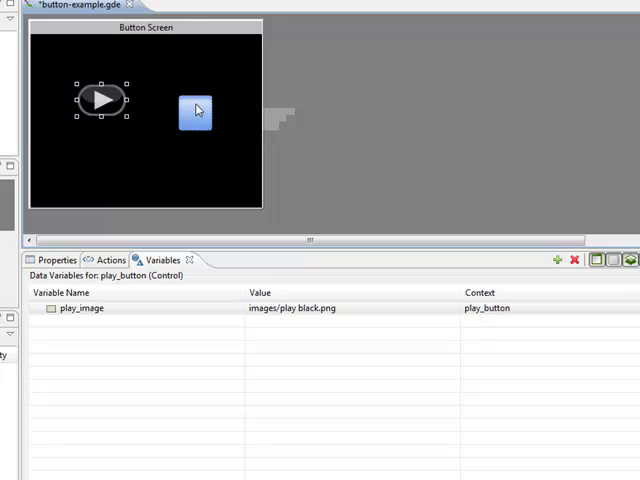
{"action": "left_click", "coordinate": [196, 110]}
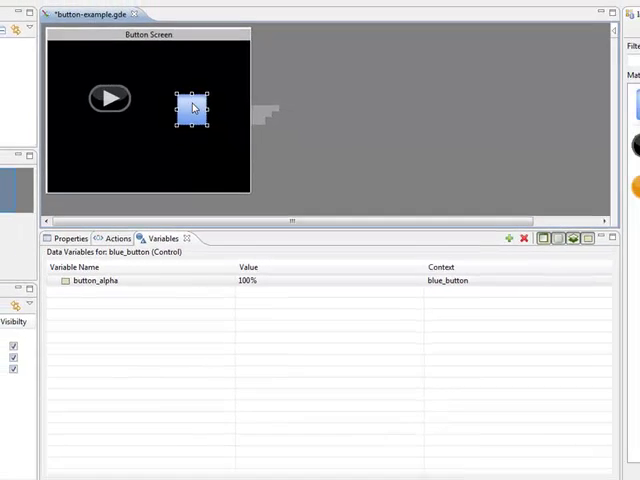
{"action": "left_click", "coordinate": [72, 236]}
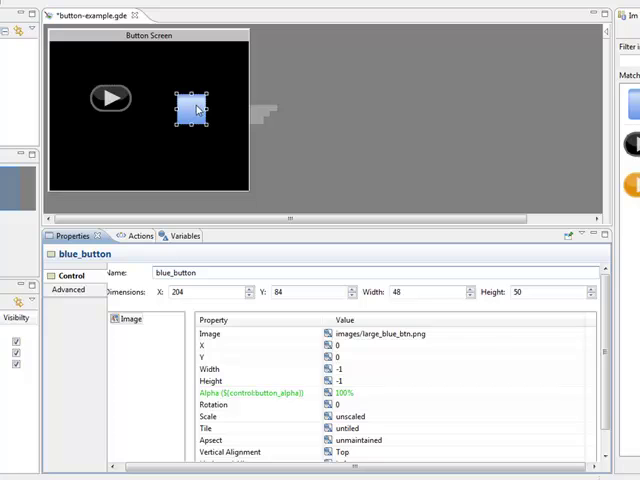
Step: Add a Data Change action to blue_button triggered by gre.press, gre.release and gre.outbound
{"action": "right_click", "coordinate": [188, 108]}
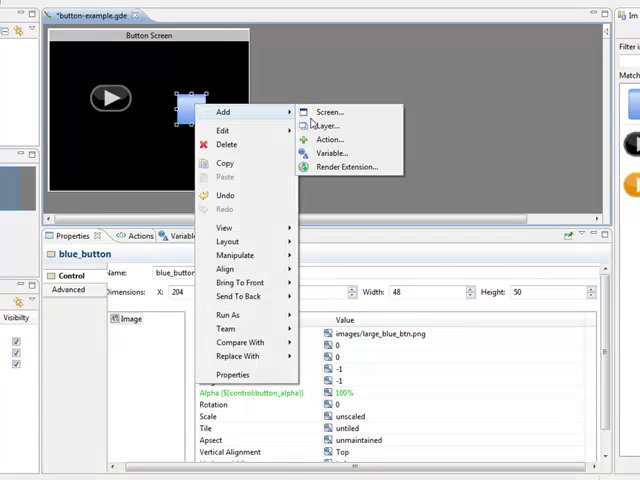
{"action": "left_click", "coordinate": [328, 140]}
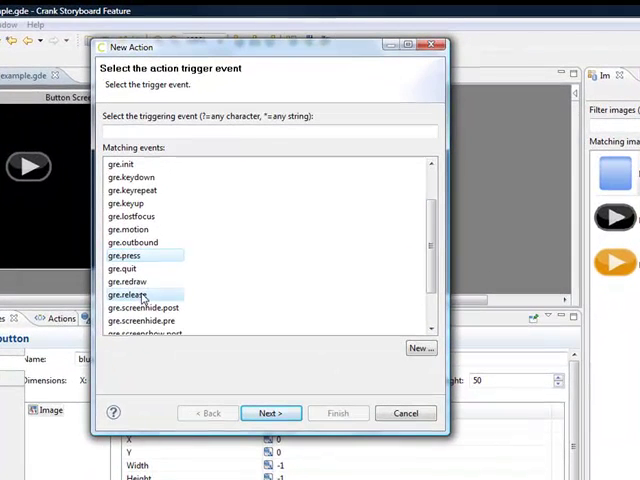
{"action": "left_click", "coordinate": [132, 242]}
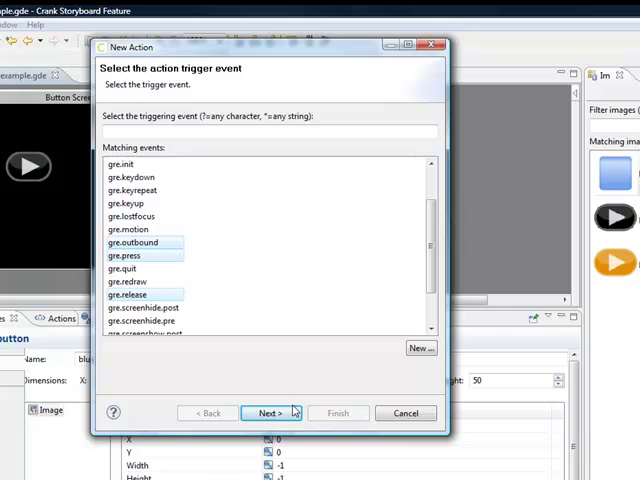
{"action": "left_click", "coordinate": [270, 412]}
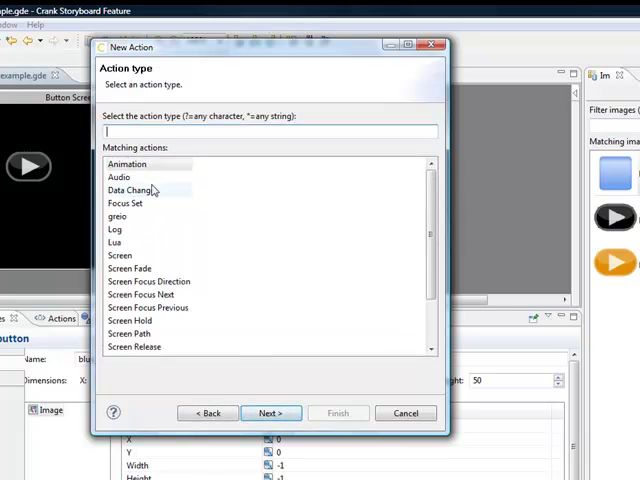
{"action": "left_click", "coordinate": [270, 412]}
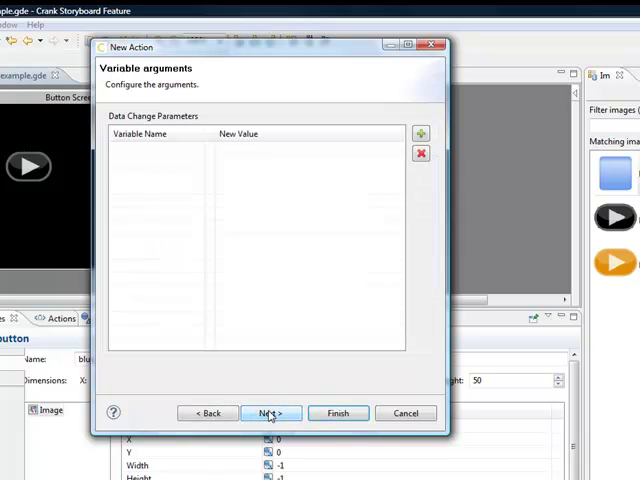
Step: Make the action change button_alpha and finish with Active Control as owner
{"action": "left_click", "coordinate": [420, 132]}
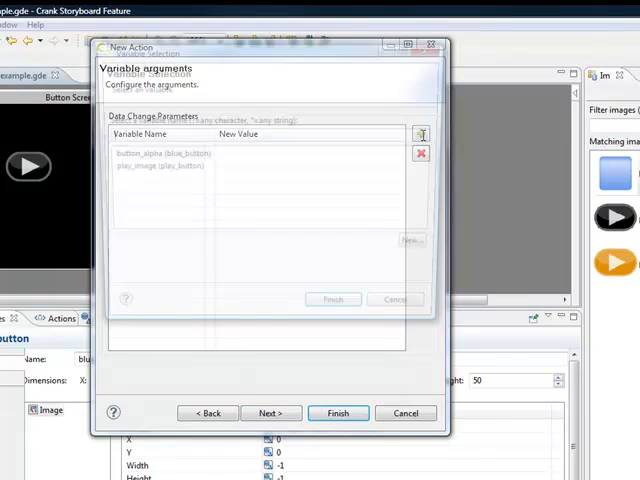
{"action": "left_click", "coordinate": [420, 134]}
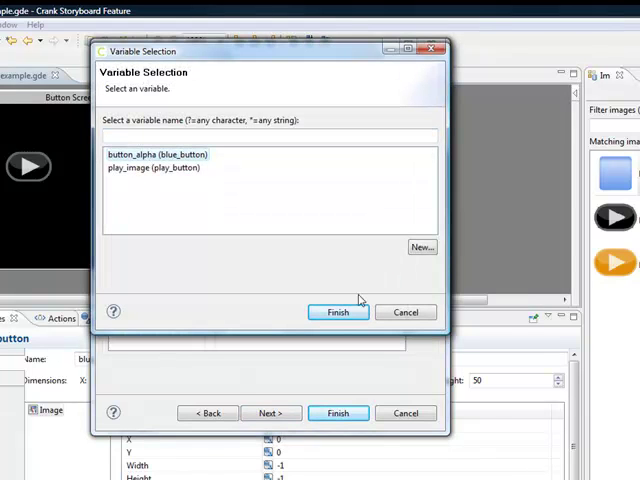
{"action": "left_click", "coordinate": [338, 312]}
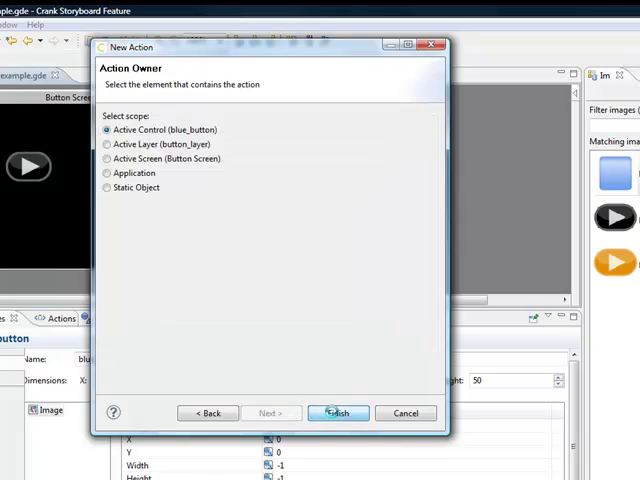
{"action": "left_click", "coordinate": [338, 412]}
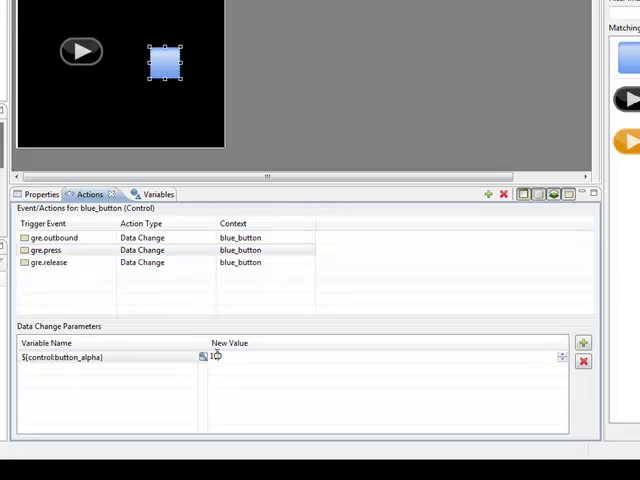
Step: Set the blue button action's new alpha value to 50 and relaunch the app in the simulator
{"action": "type", "text": "50"}
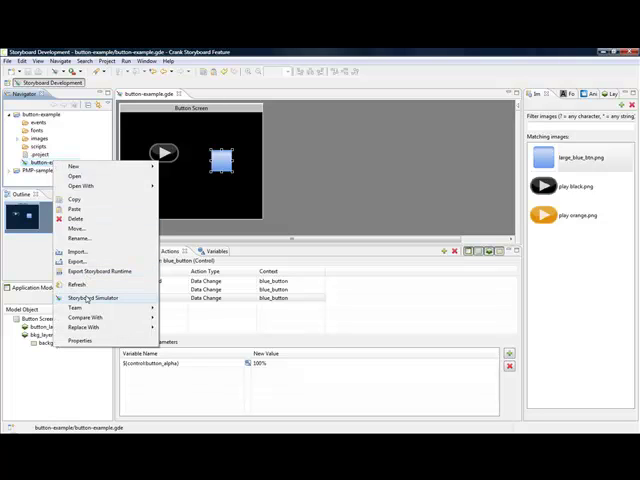
{"action": "left_click", "coordinate": [78, 296]}
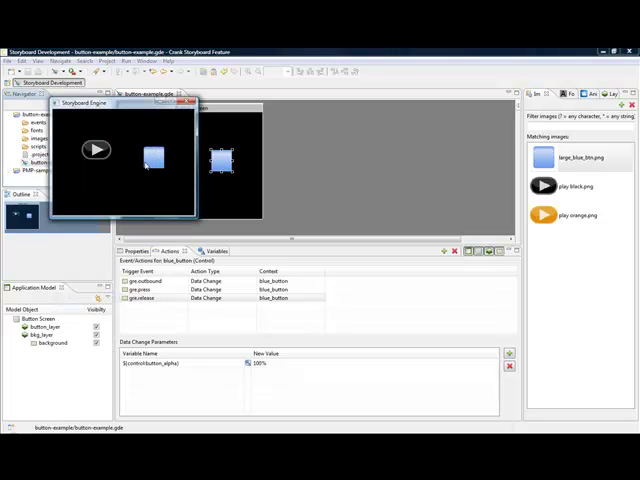